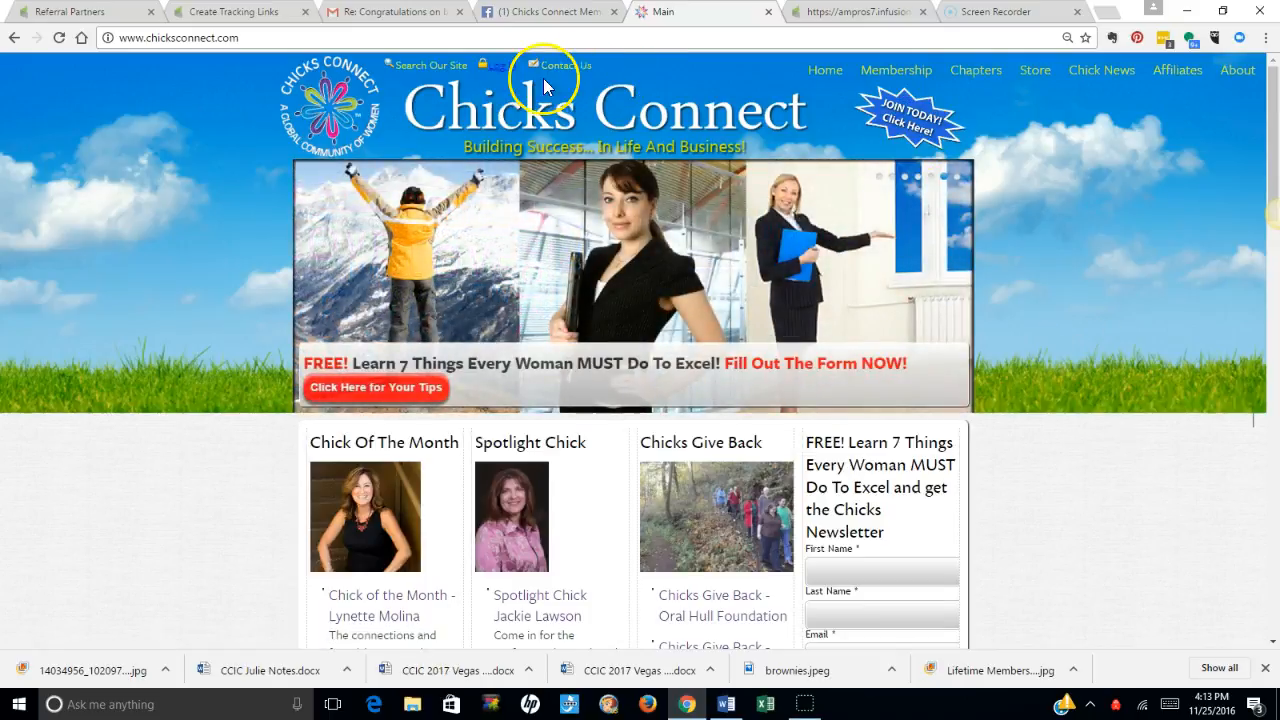
Show the member login box with its blank email and password fields
click(502, 64)
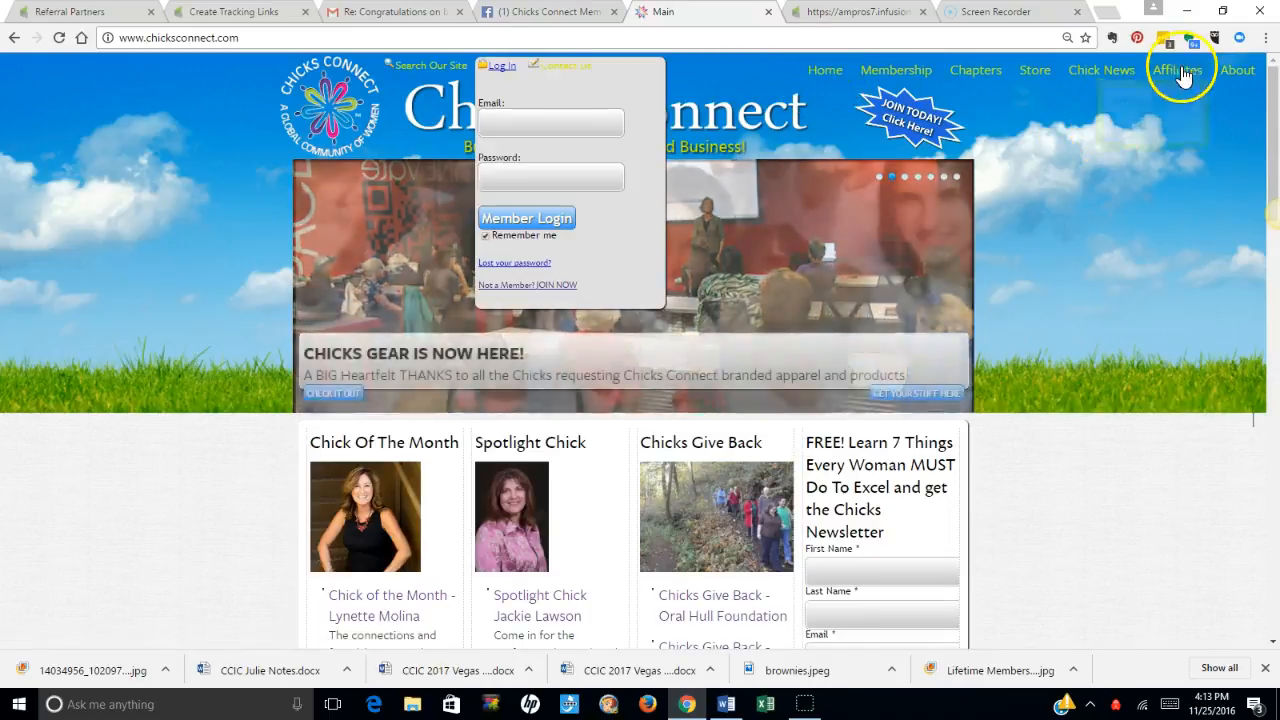
Reach the Infusionsoft affiliate login page via the Affiliates menu's Affiliate Log-In option
click(1184, 70)
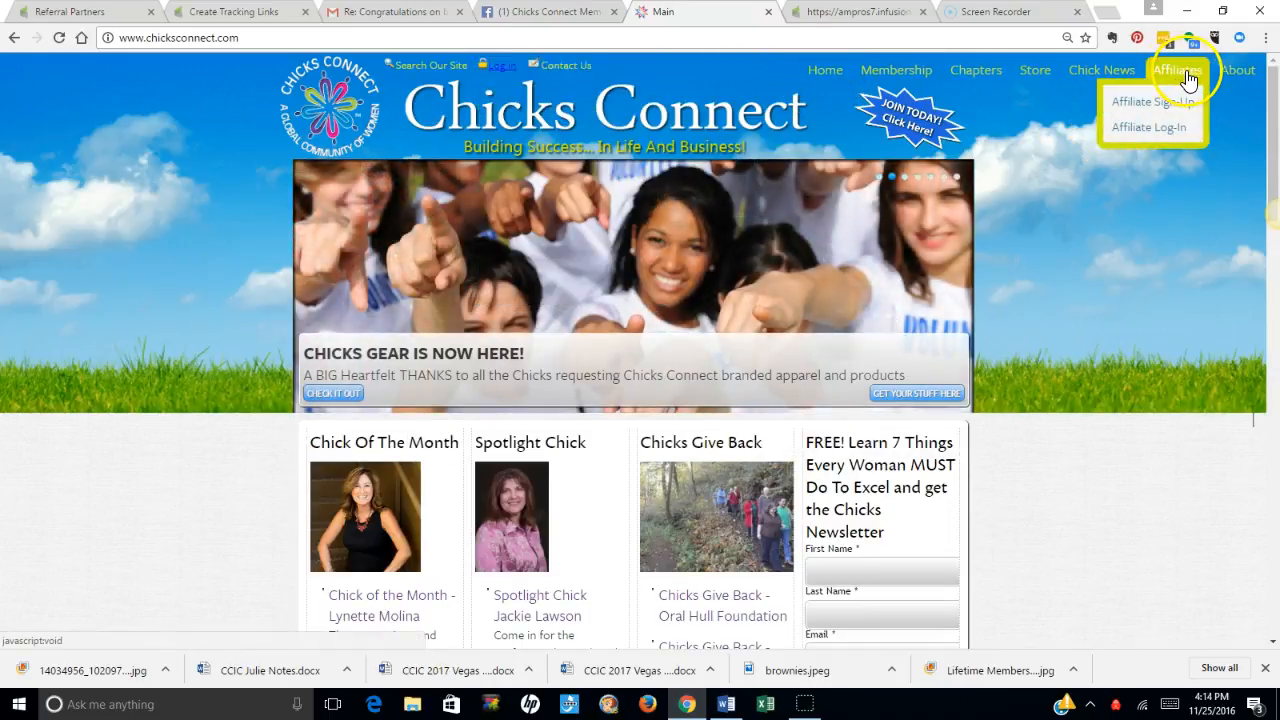
mouse_move(1148, 134)
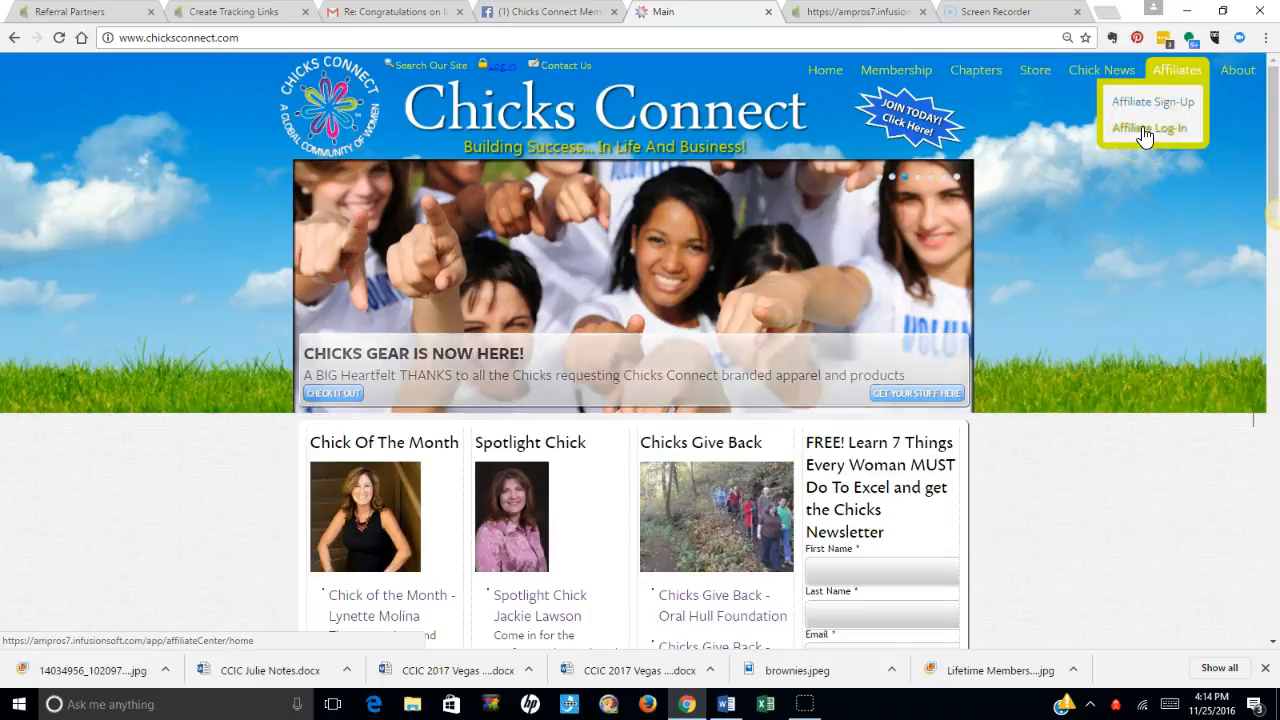
click(1156, 128)
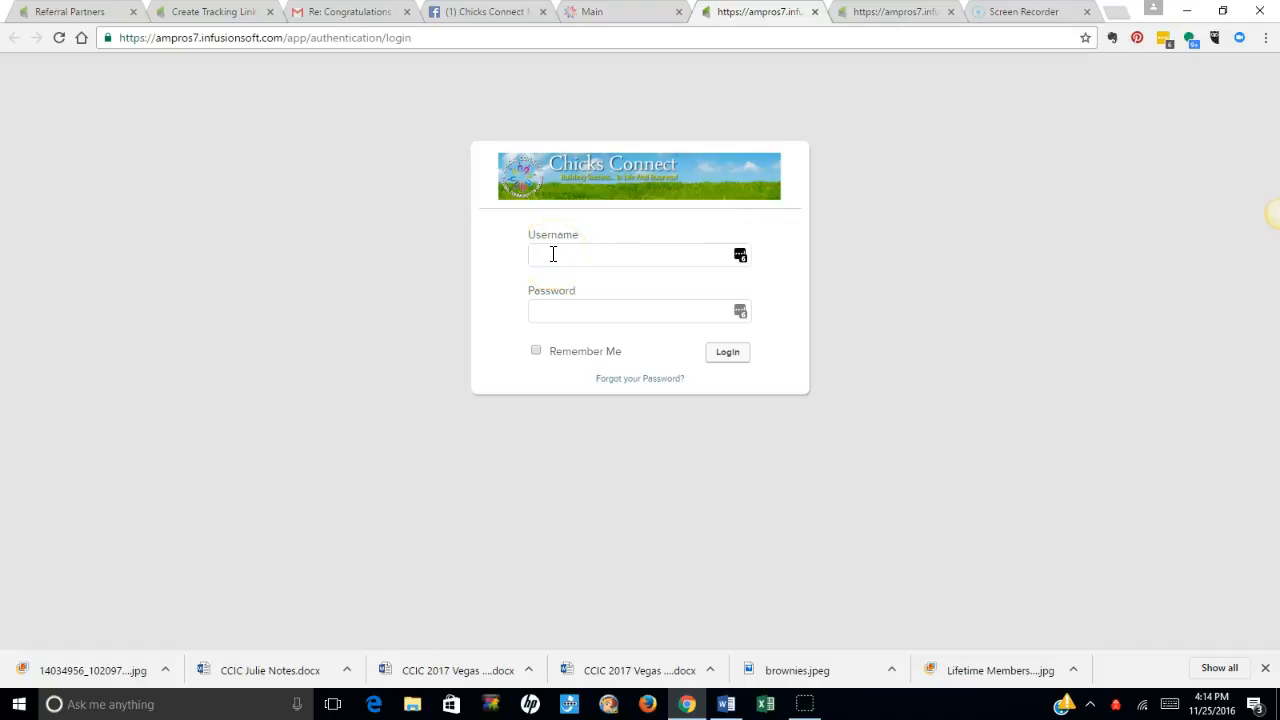
Enter 'John' as the affiliate username, leaving the password blank
click(630, 254)
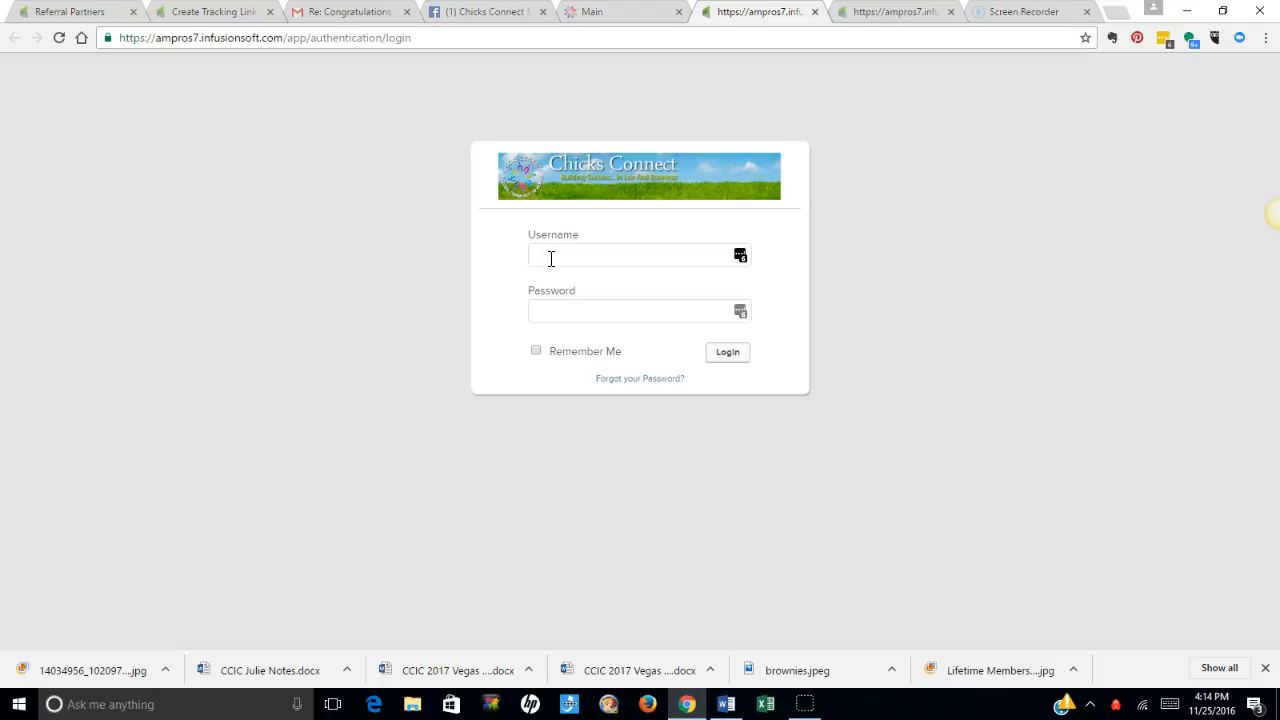
text(John)
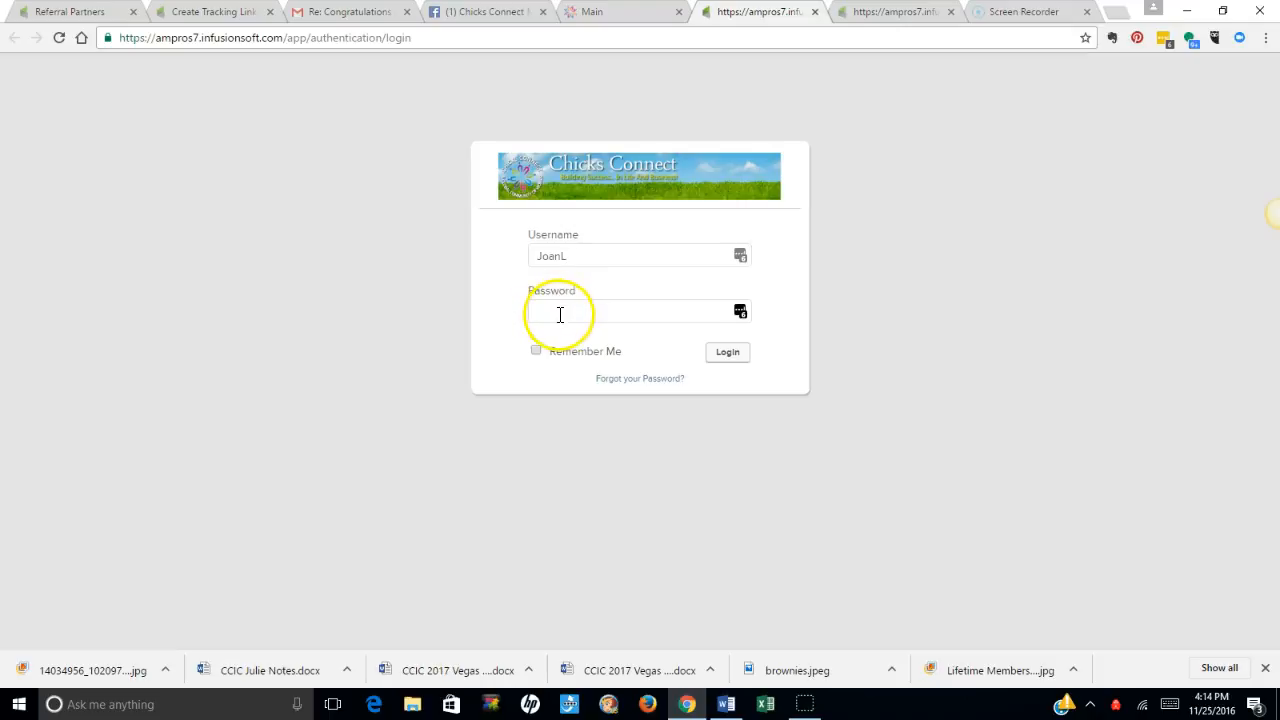
mouse_move(656, 384)
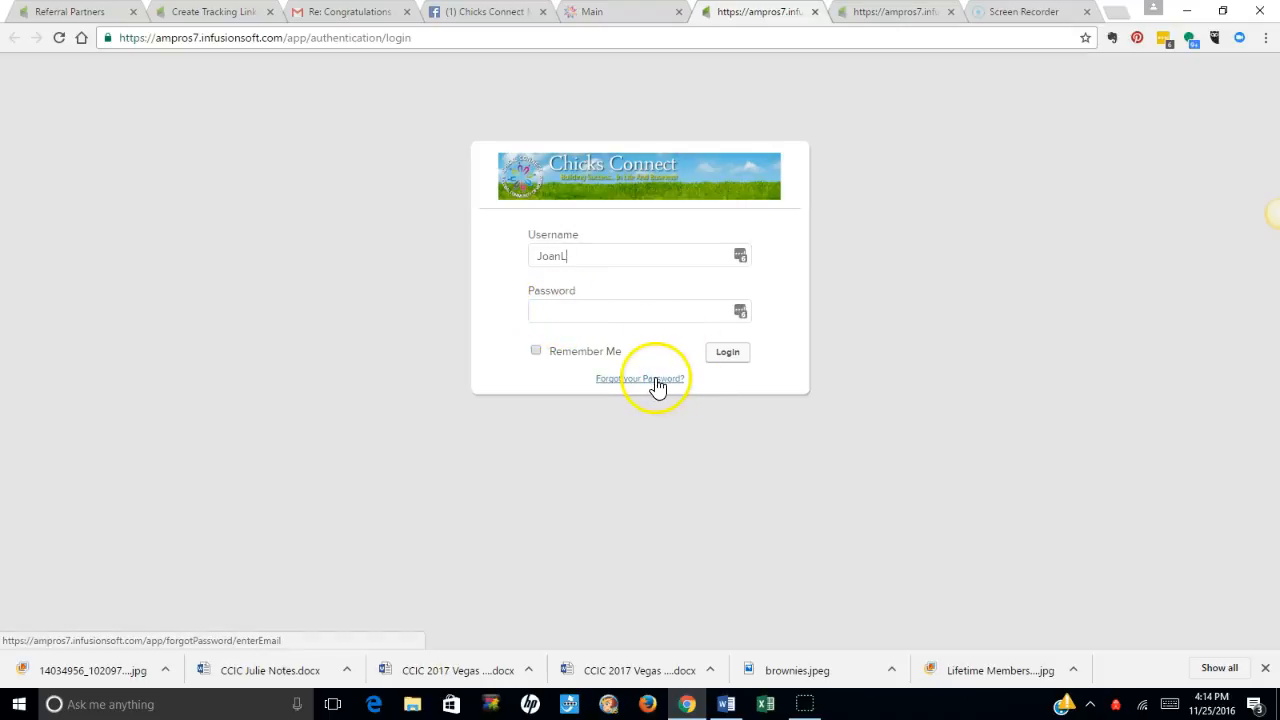
mouse_move(640, 384)
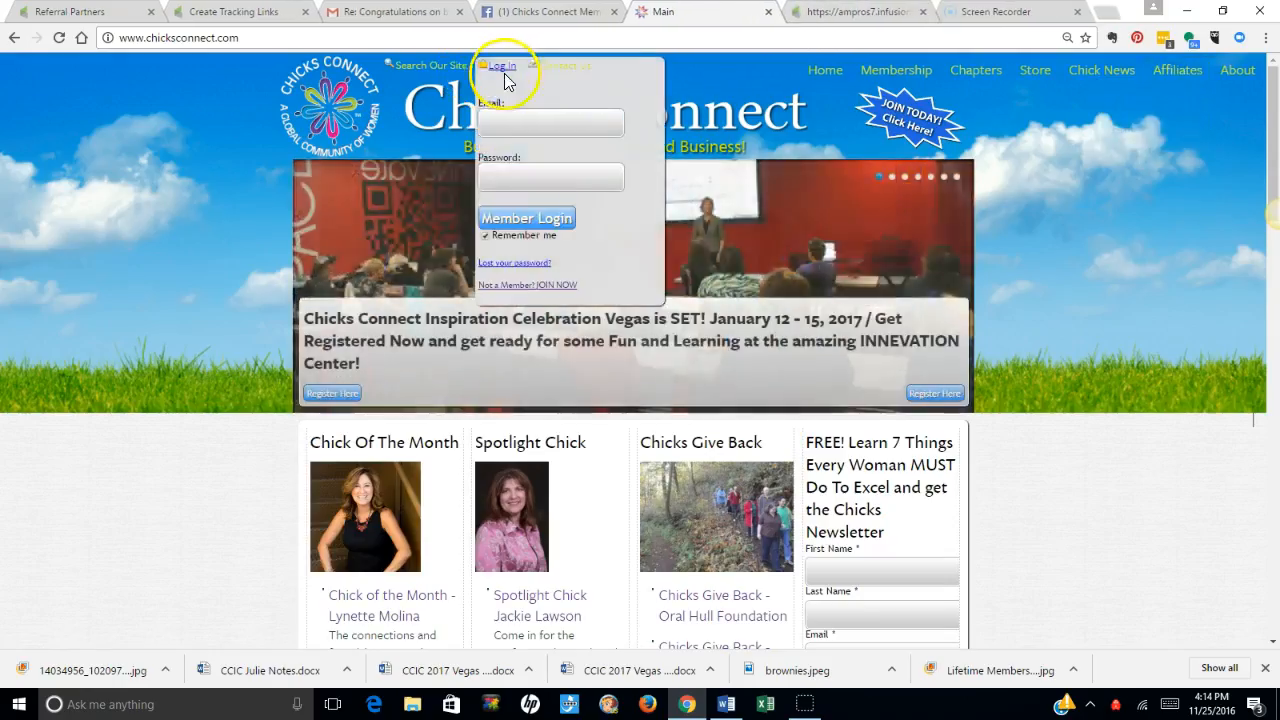
mouse_move(1140, 128)
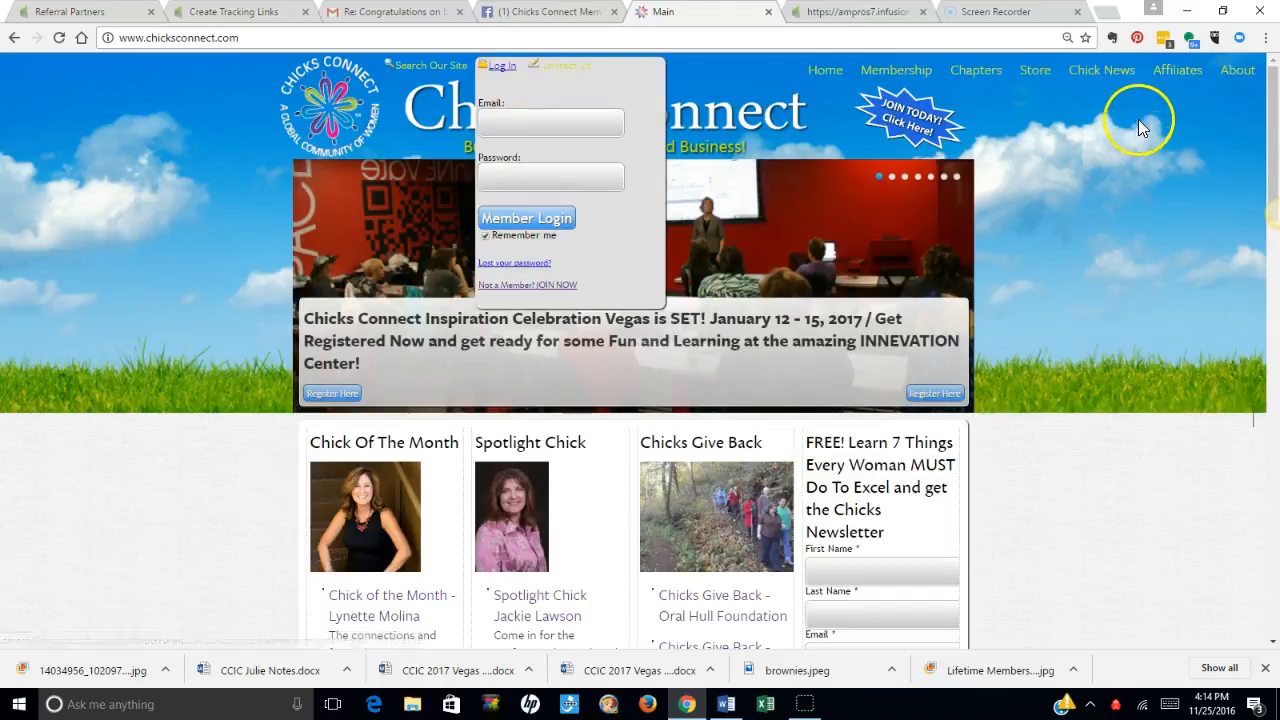